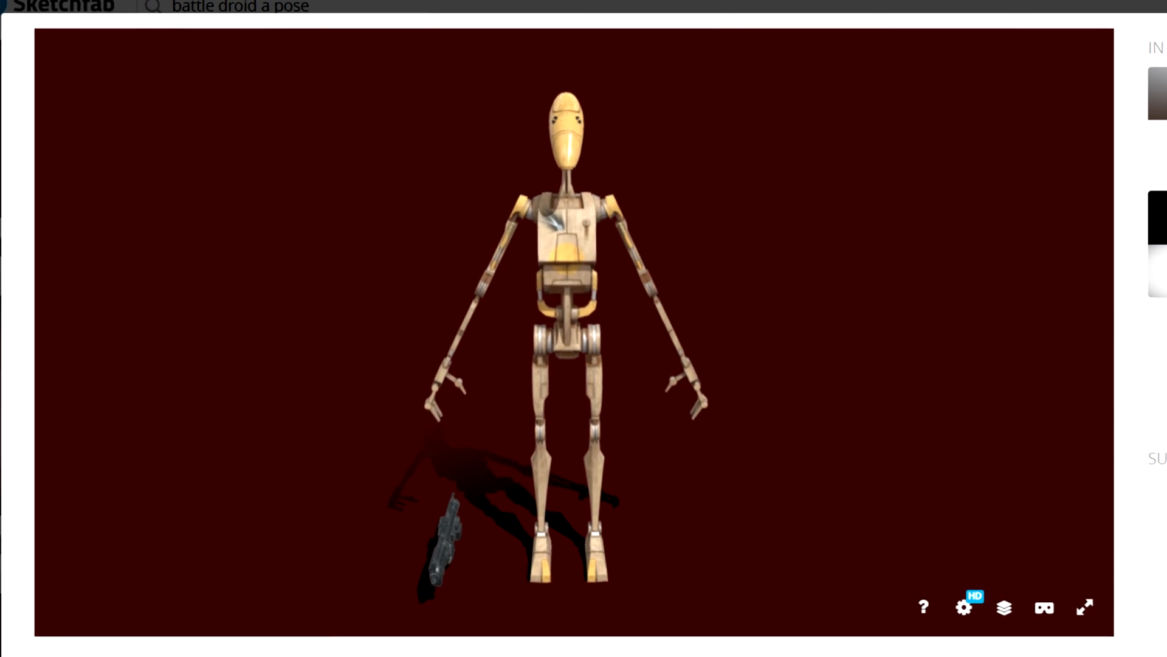
Open the 'battle droid a pose' model in Sketchfab's 3D viewer
{"action": "left_click", "coordinate": [1084, 607]}
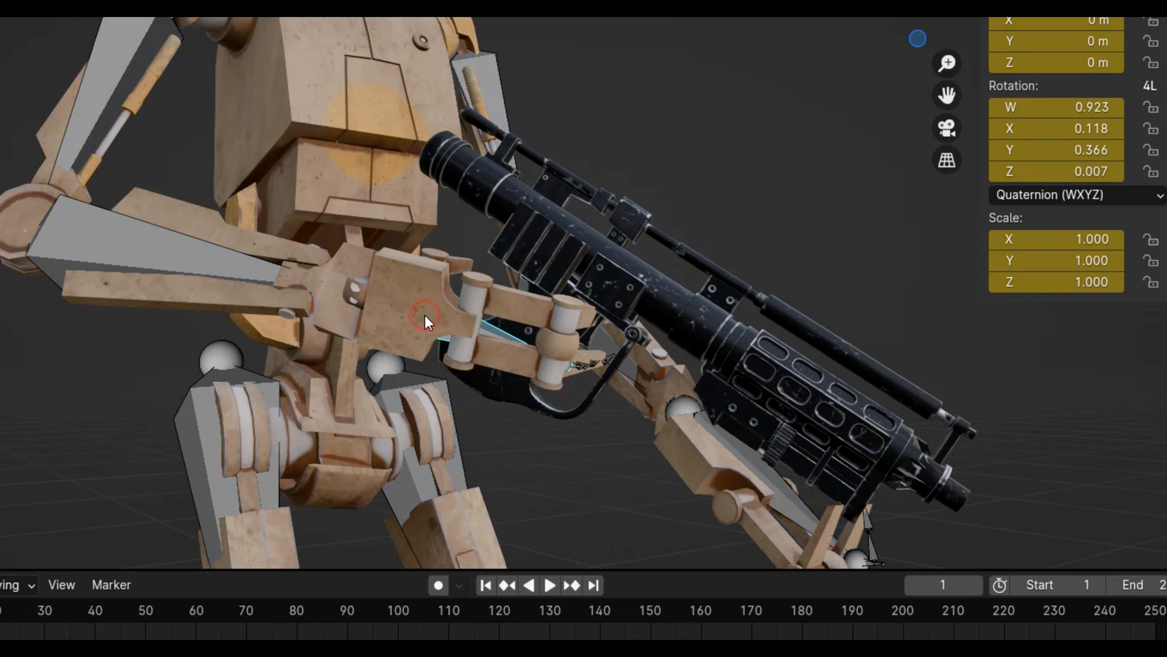
Switch the droid from Pose Mode to Object Mode and play its walk animation
{"action": "left_click", "coordinate": [141, 102]}
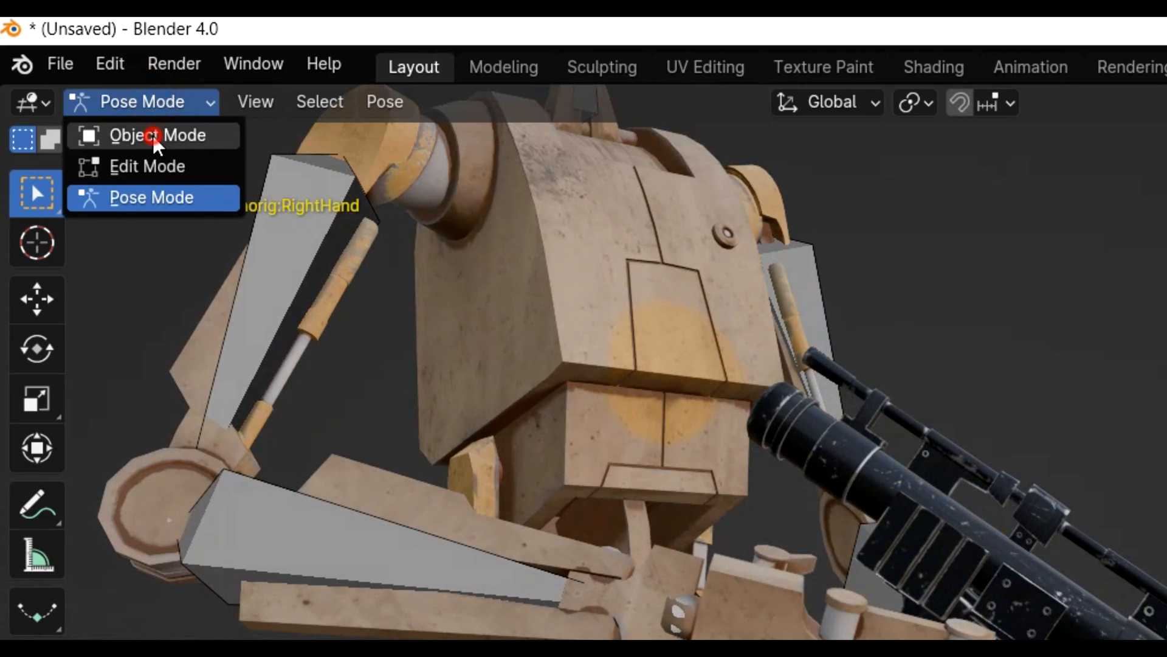
{"action": "left_click", "coordinate": [157, 135]}
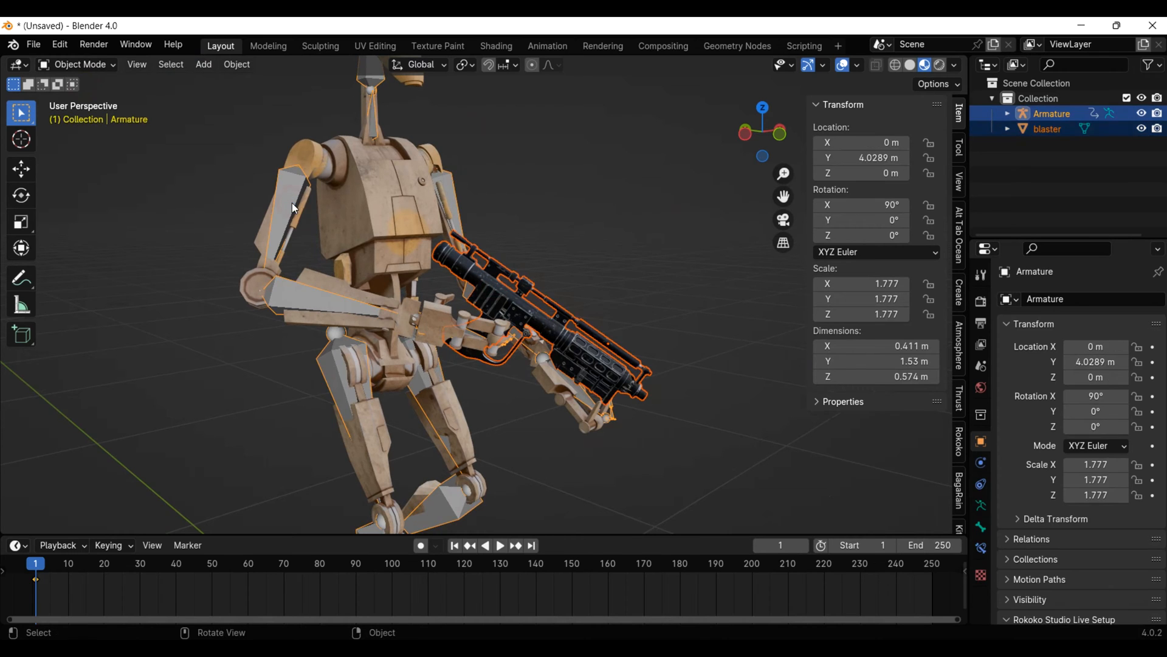
{"action": "left_click", "coordinate": [500, 545]}
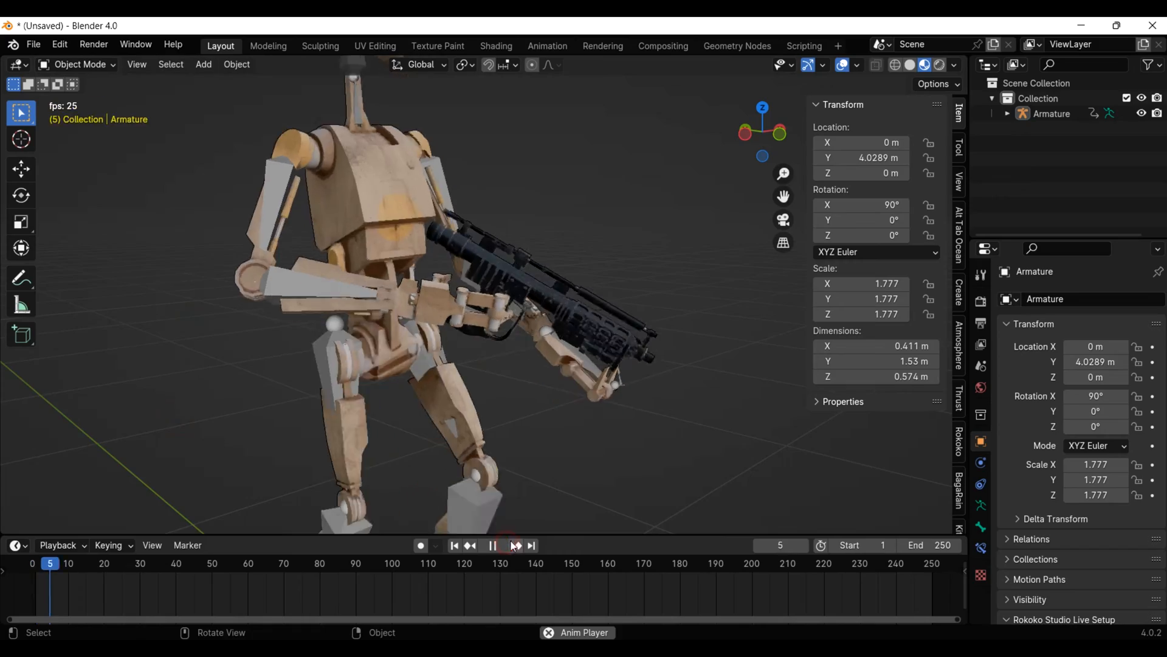
{"action": "left_click", "coordinate": [513, 544]}
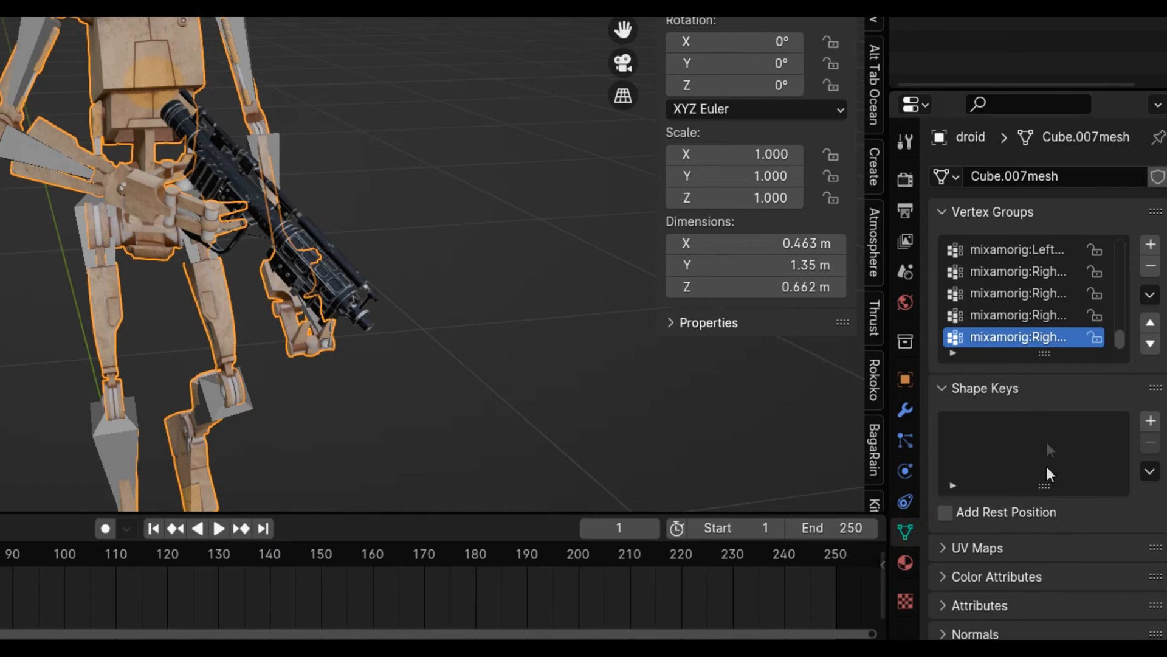
{"action": "scroll", "scroll_direction": "down", "scroll_amount": 3}
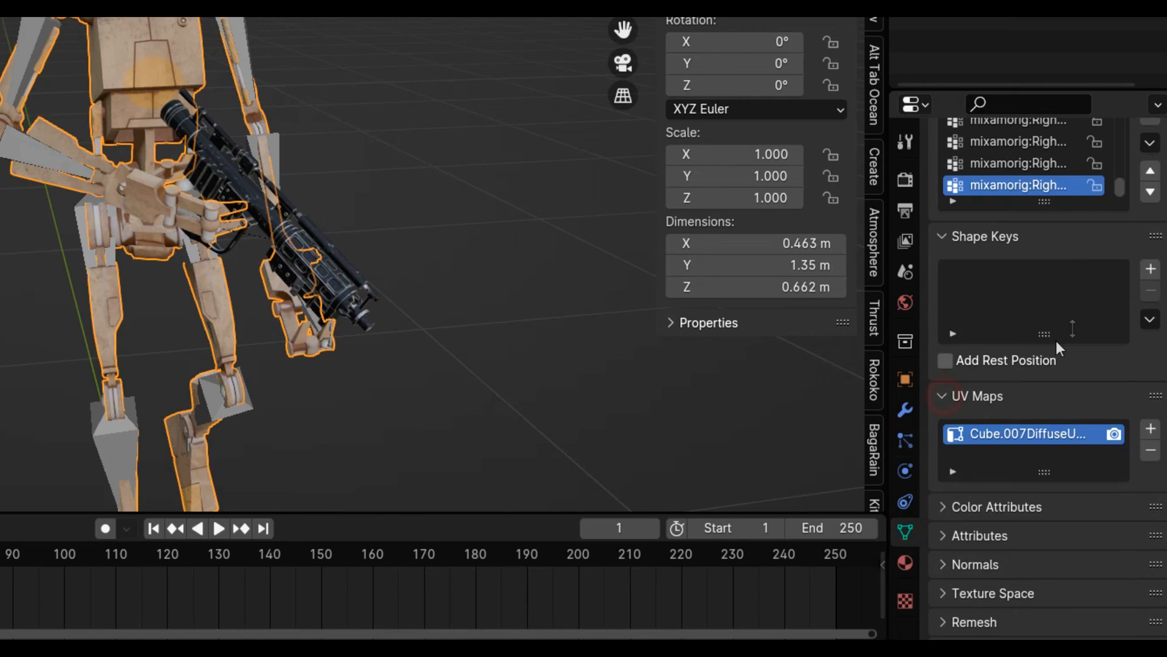
{"action": "double_click", "coordinate": [1028, 434]}
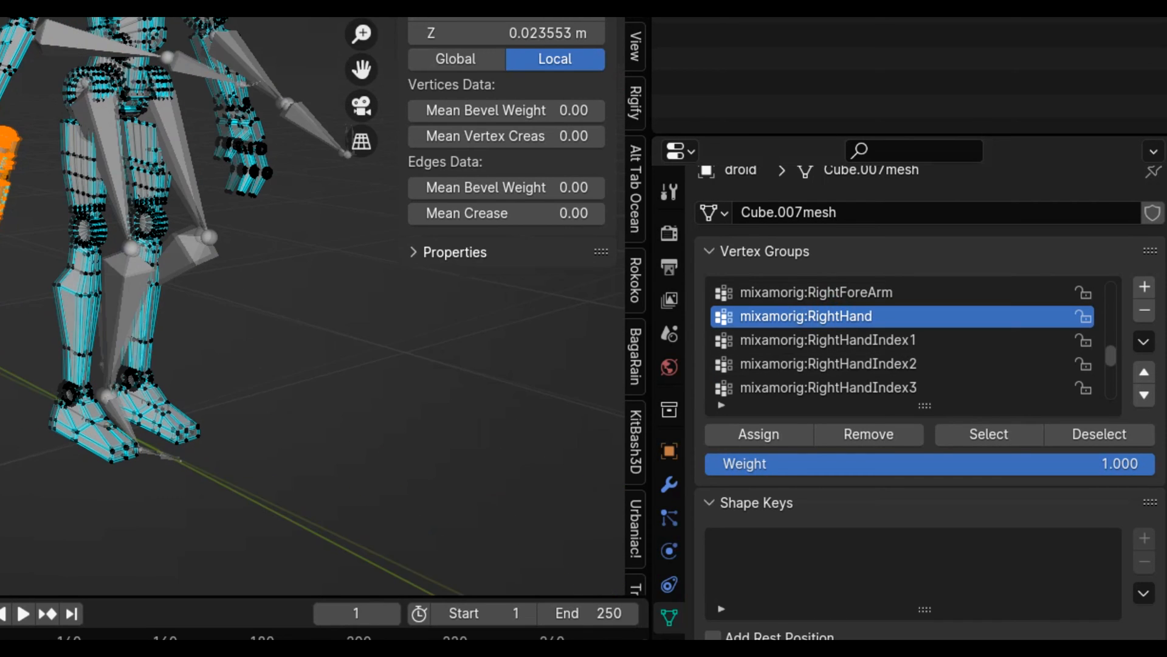
Assign the selected blaster vertices to the mixamorig:RightHand group with weight 1.0
{"action": "left_click", "coordinate": [758, 434]}
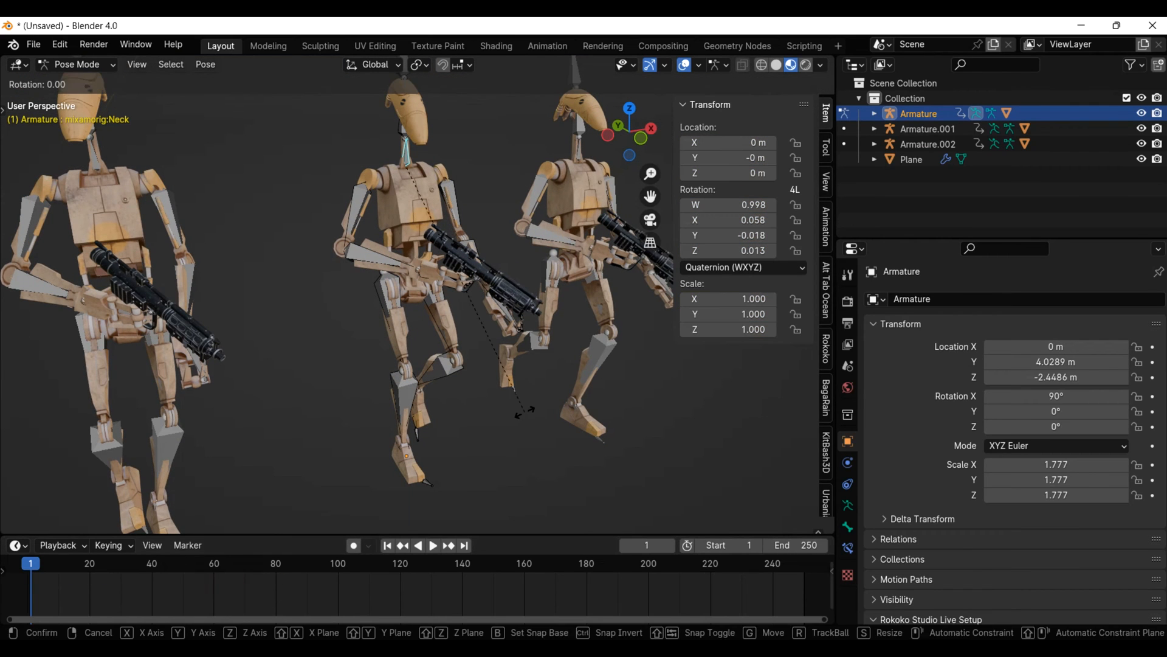
Re-pose the droid copies by rotating bones such as the neck and hand
{"action": "key", "text": "Tab"}
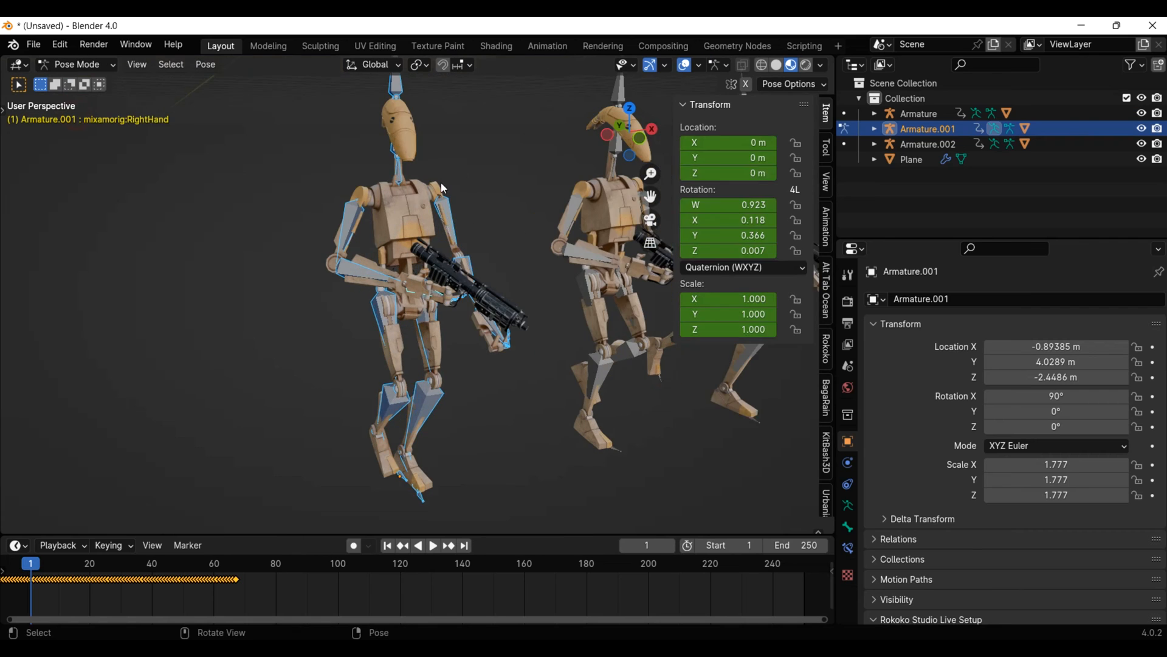
{"action": "key", "text": "r"}
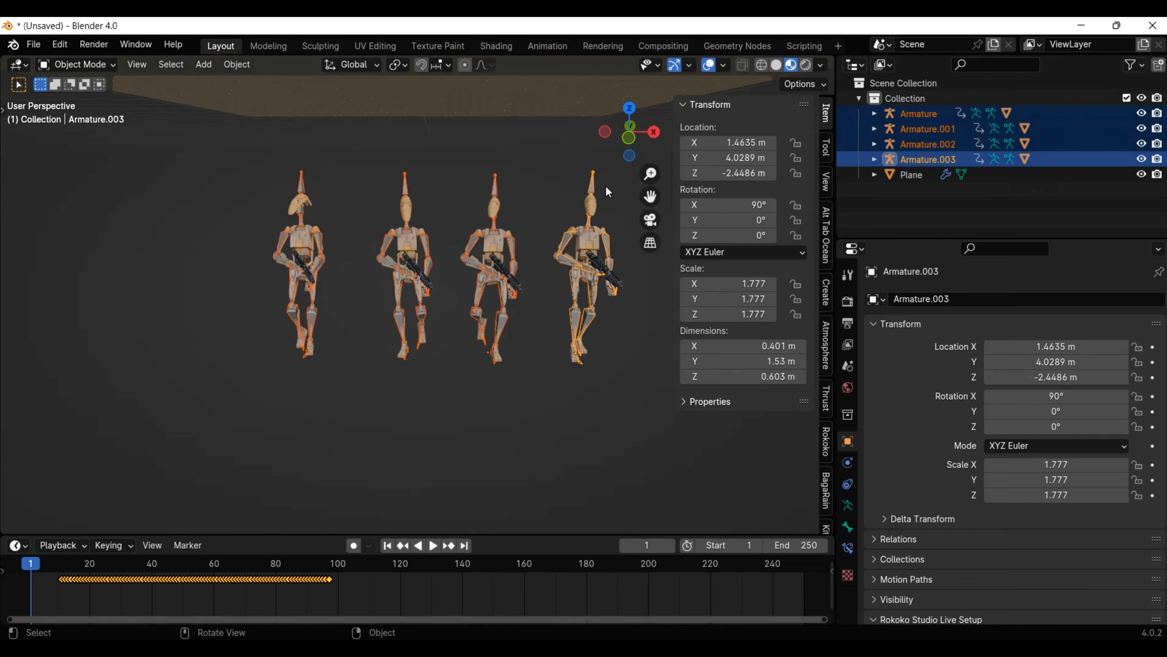
Move the rigs into a new 'armatures' collection and the droid meshes into 'droids'
{"action": "type", "text": "armat"}
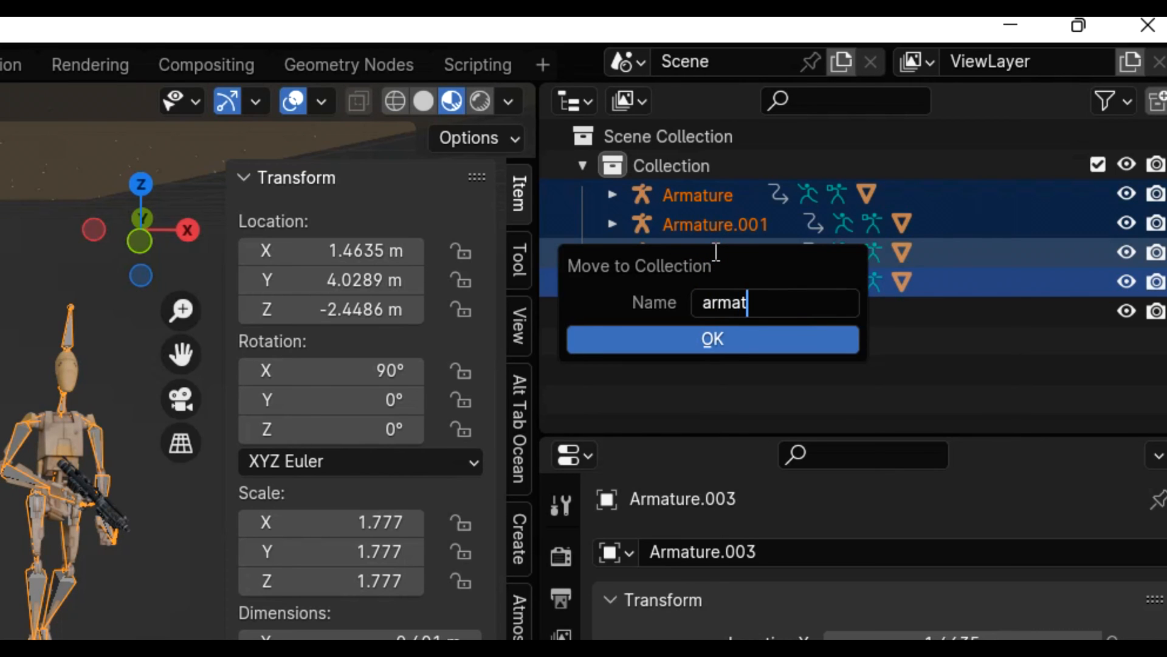
{"action": "left_click", "coordinate": [711, 339]}
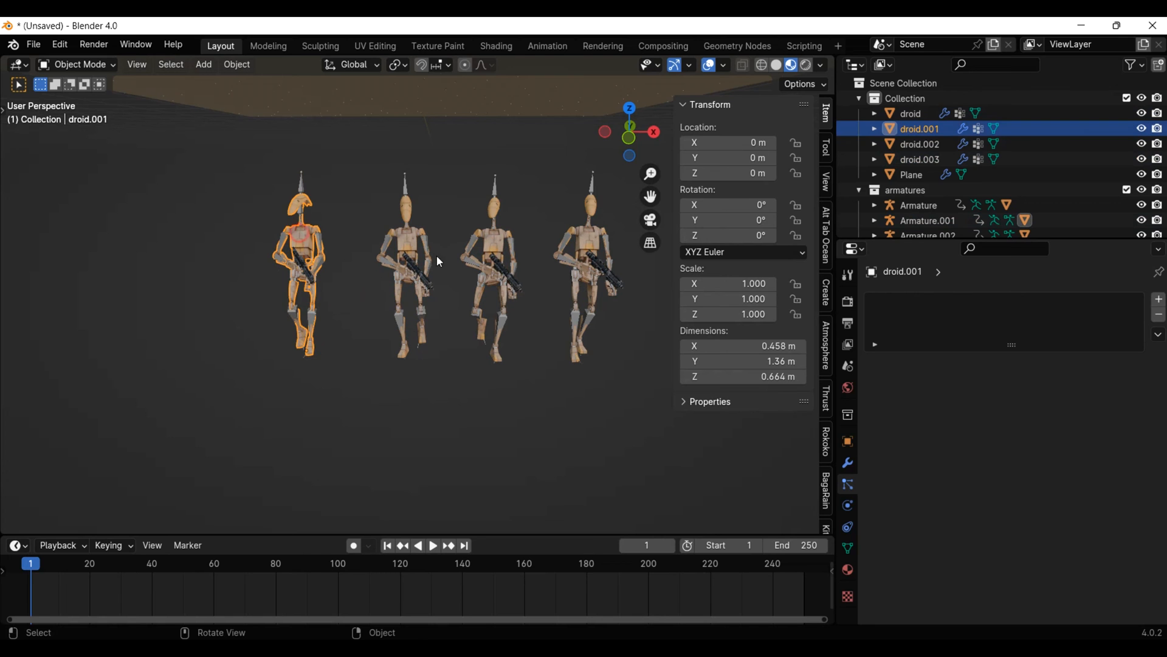
{"action": "left_click", "coordinate": [587, 256]}
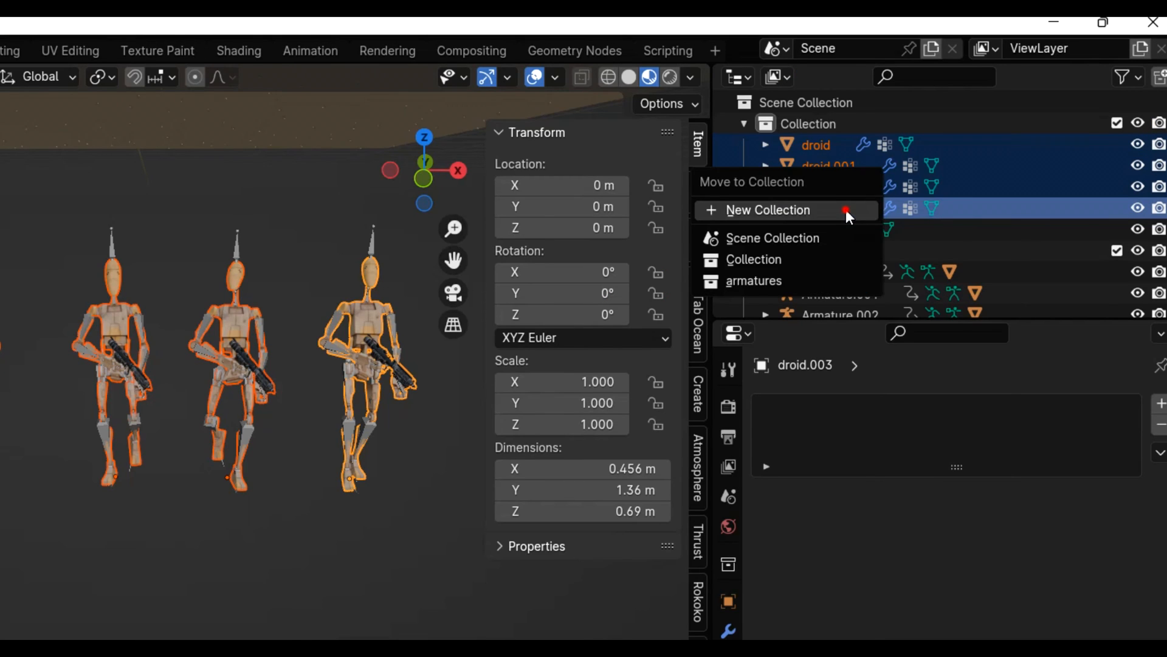
{"action": "left_click", "coordinate": [768, 210]}
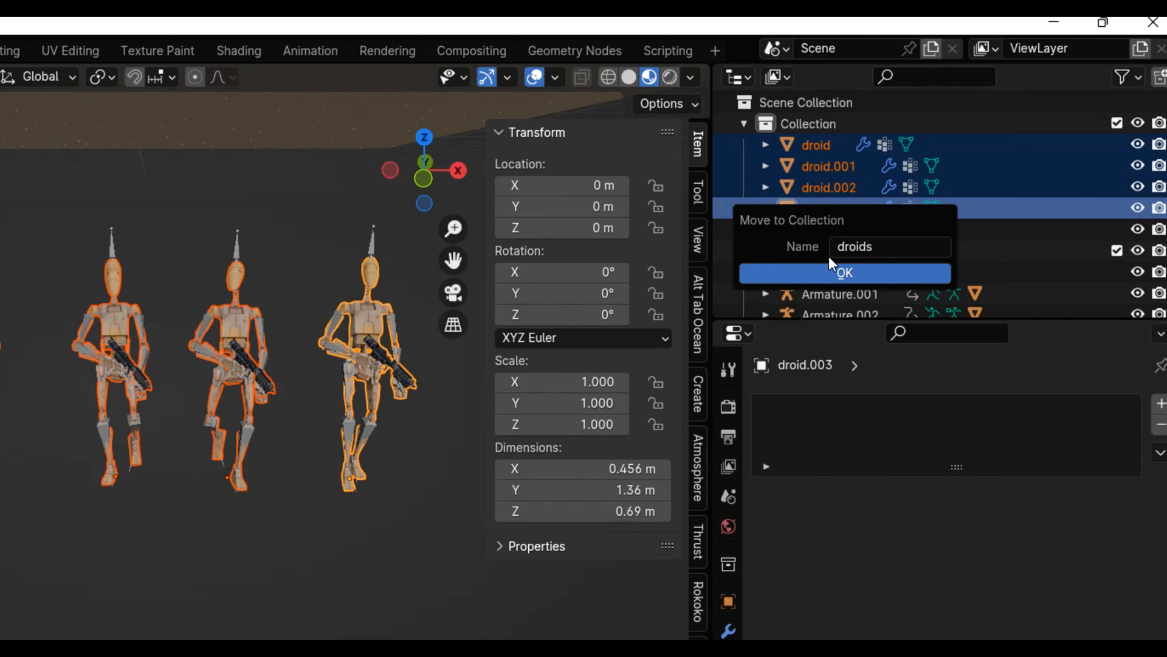
{"action": "left_click", "coordinate": [843, 272]}
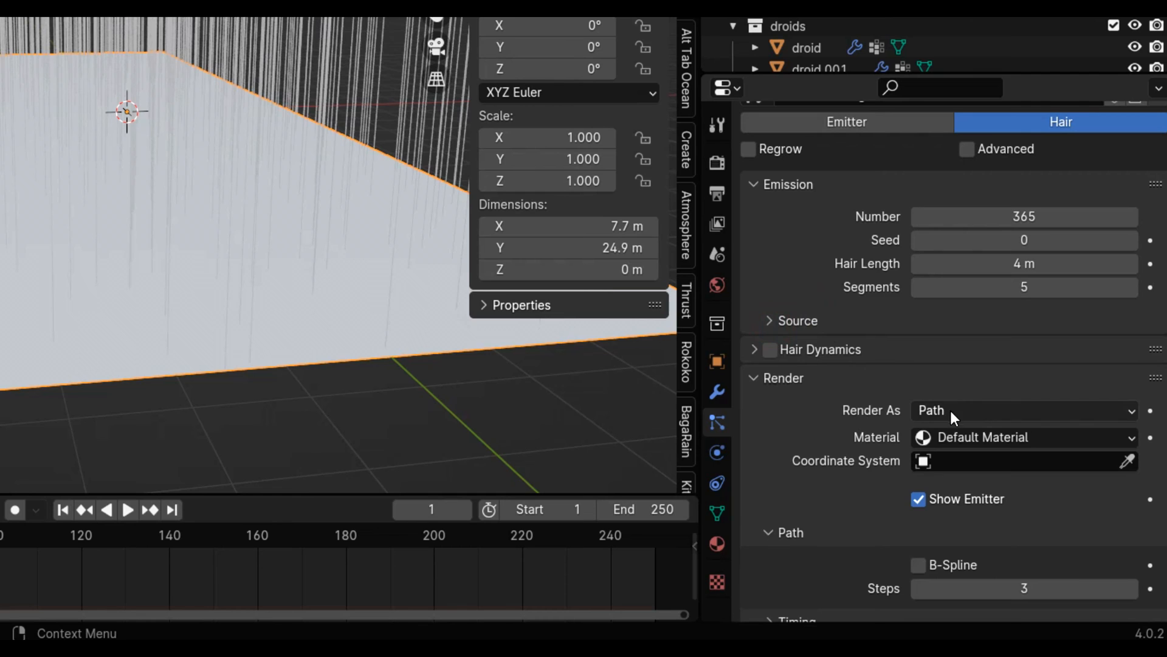
Render hair particles as the 'droids' collection at 0.17 scale, oriented along global Z
{"action": "left_click", "coordinate": [1024, 409]}
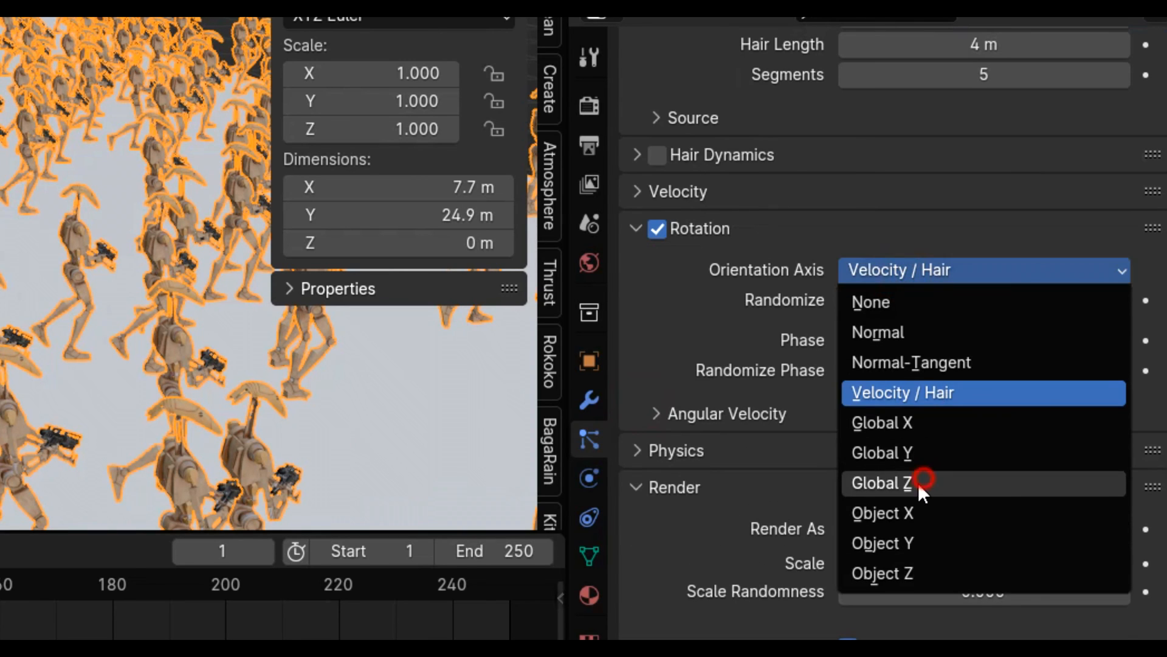
{"action": "left_click", "coordinate": [882, 482]}
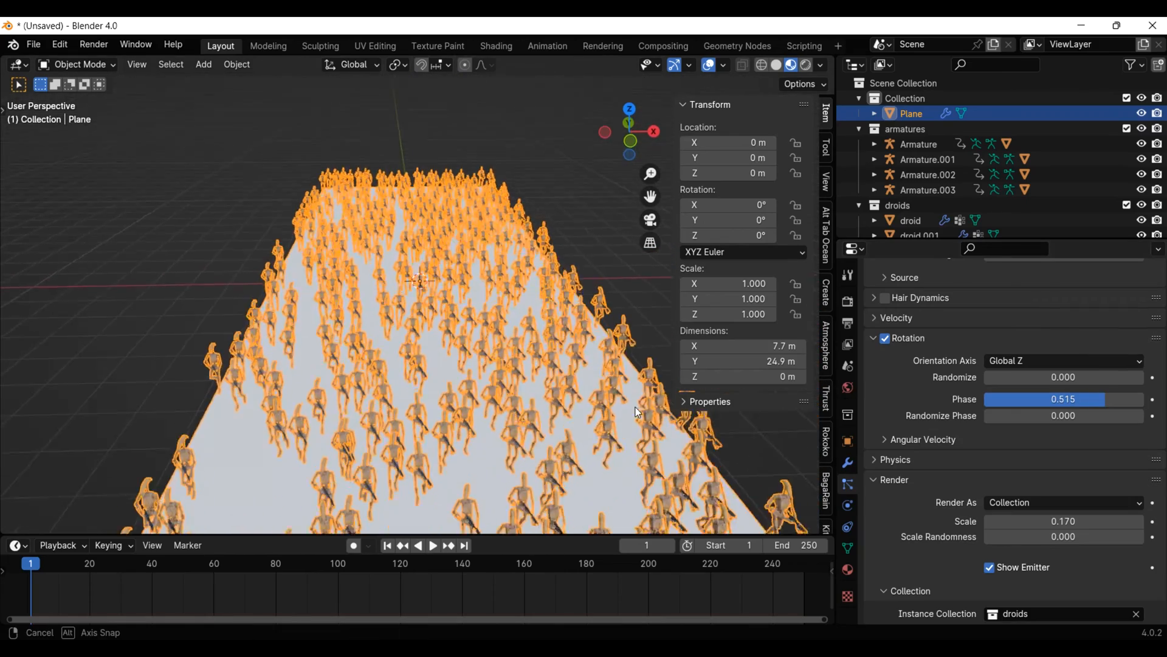
{"action": "left_click", "coordinate": [433, 545]}
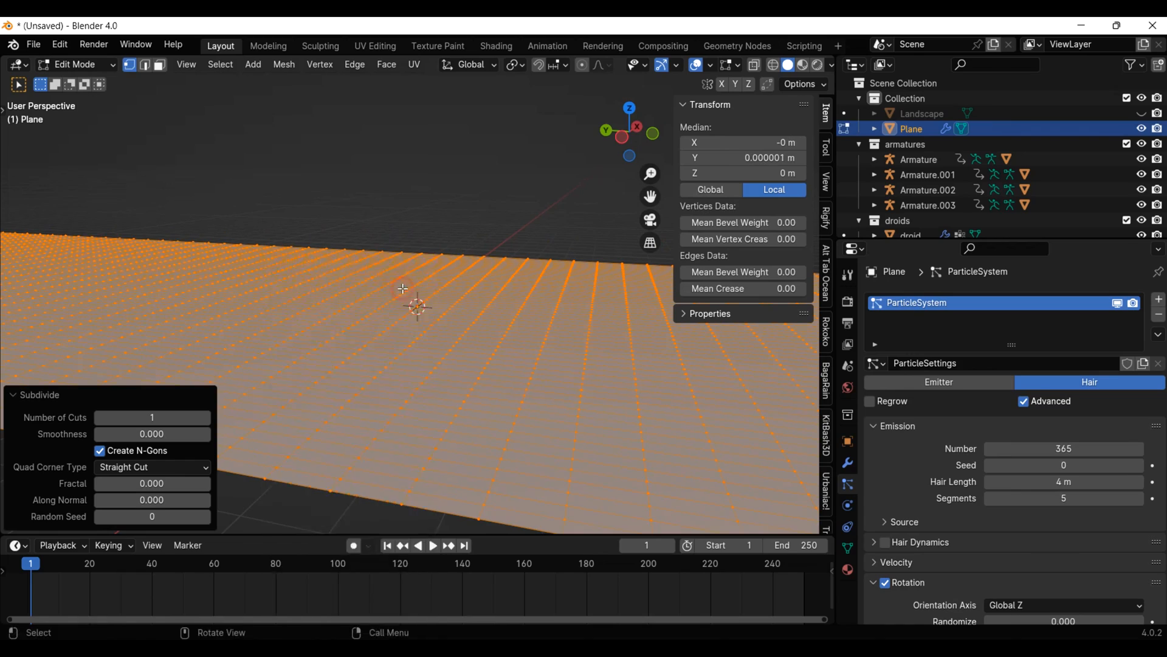
Add a Shrinkwrap modifier to the plane targeting the Landscape object
{"action": "key", "text": "Tab"}
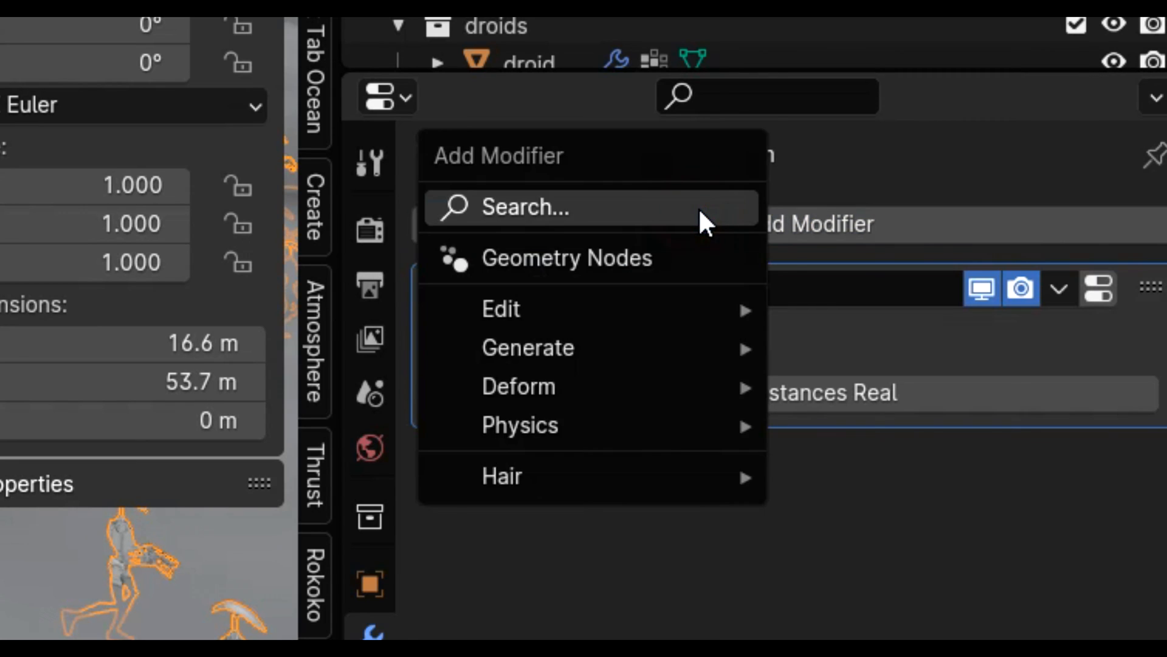
{"action": "type", "text": "shrink"}
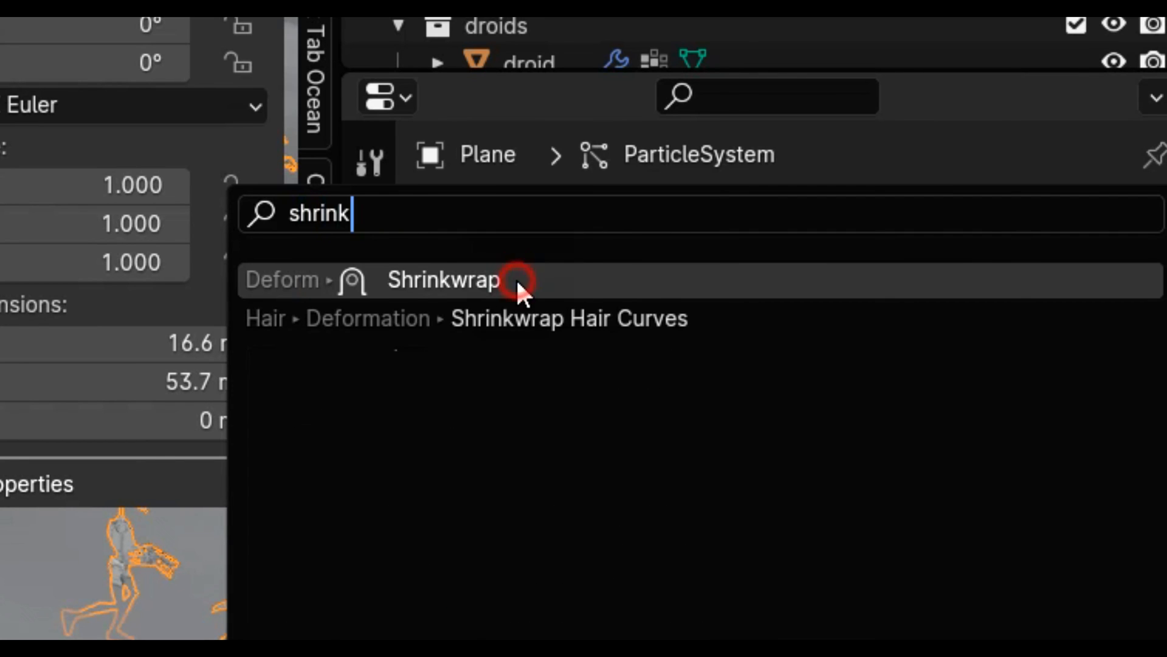
{"action": "left_click", "coordinate": [444, 280]}
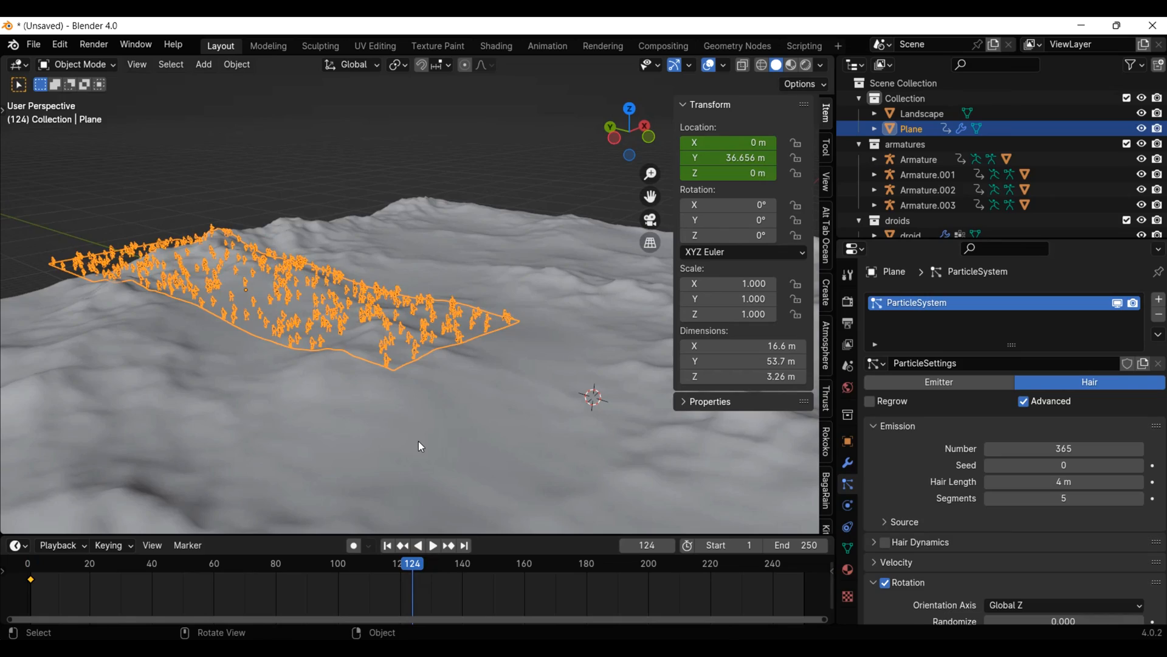
Play the animation and untick Show Emitter in the particle Render panel
{"action": "left_click", "coordinate": [432, 545]}
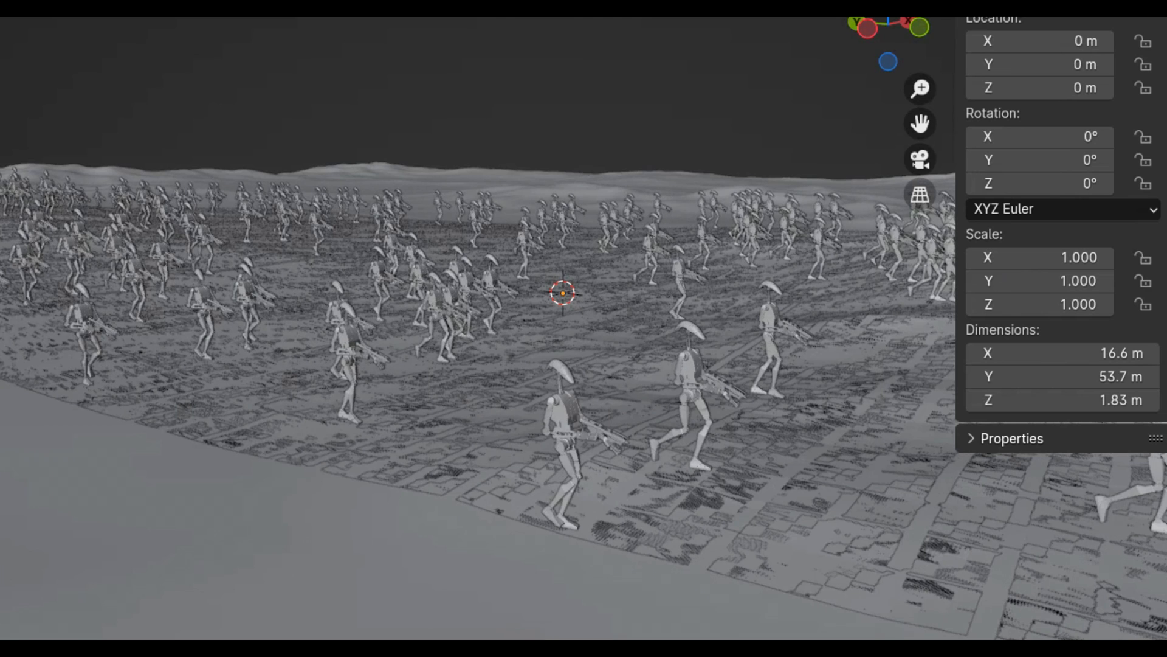
{"action": "key", "text": "a"}
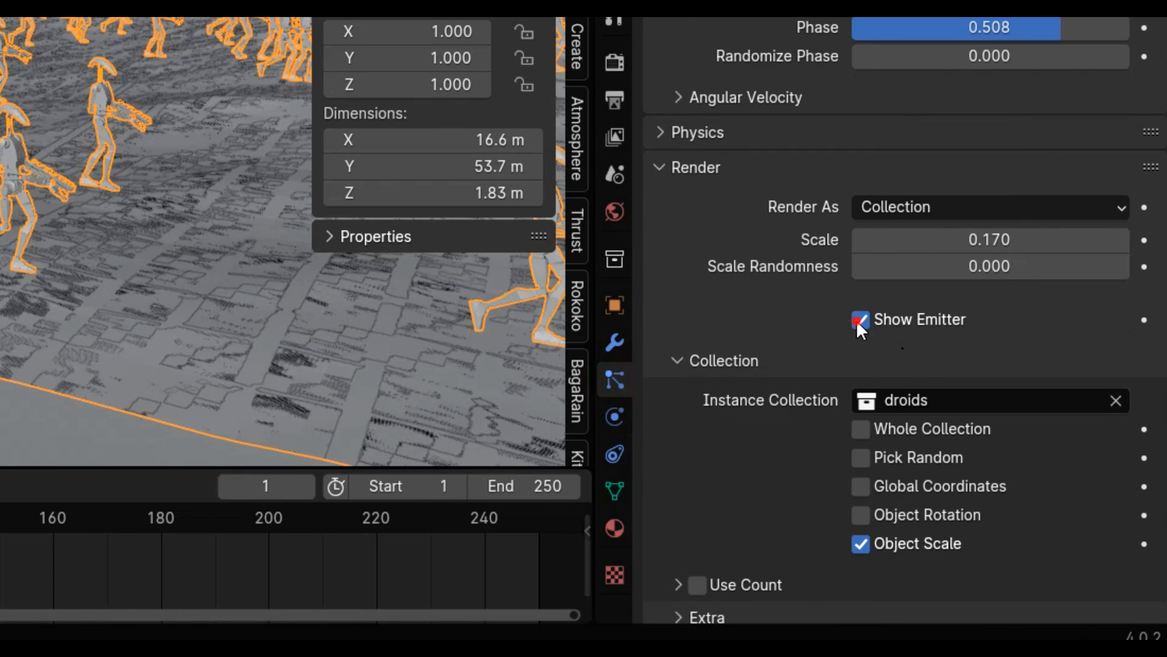
{"action": "scroll", "scroll_direction": "down", "scroll_amount": 3}
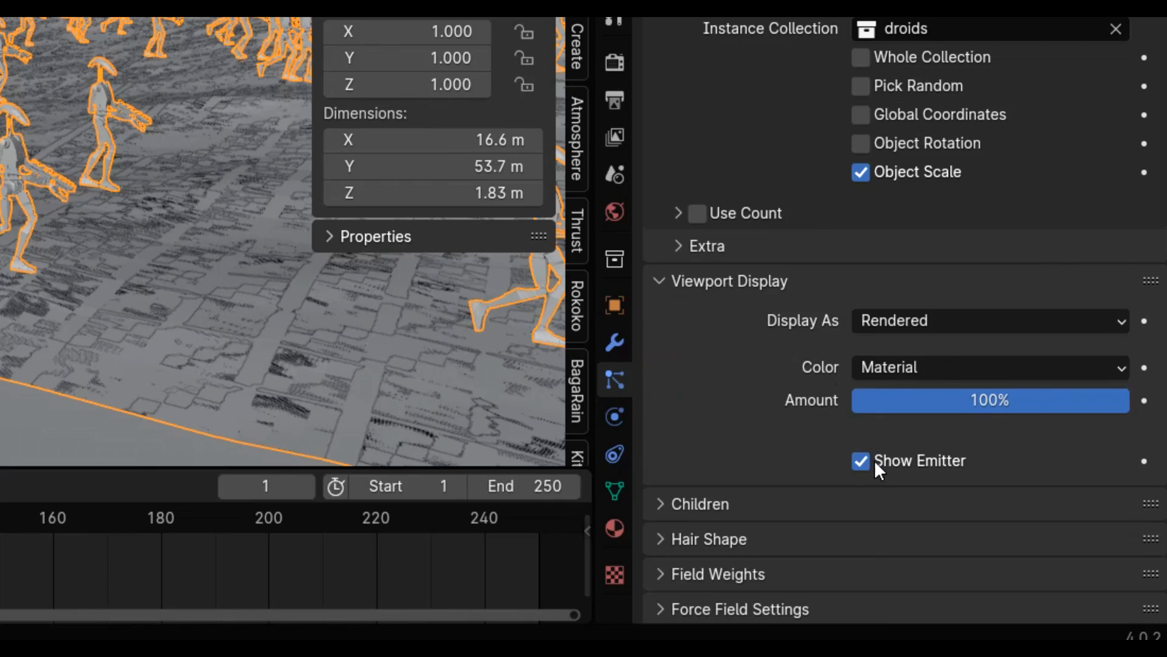